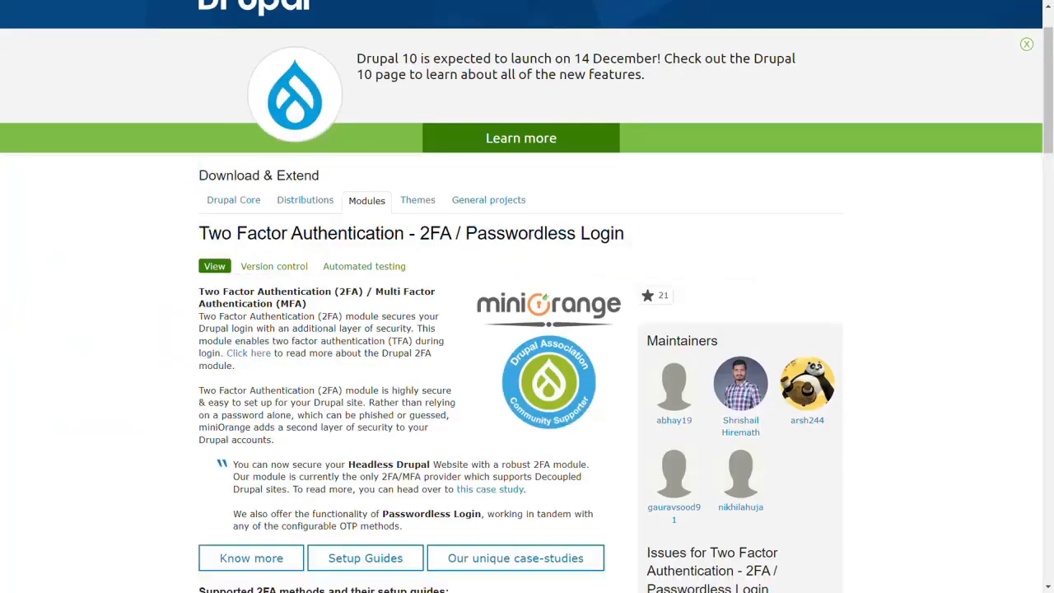
Run composer require drupal/miniorange_2fa in the drupal9 site folder.
{"action": "scroll", "scroll_direction": "down", "scroll_amount": 3}
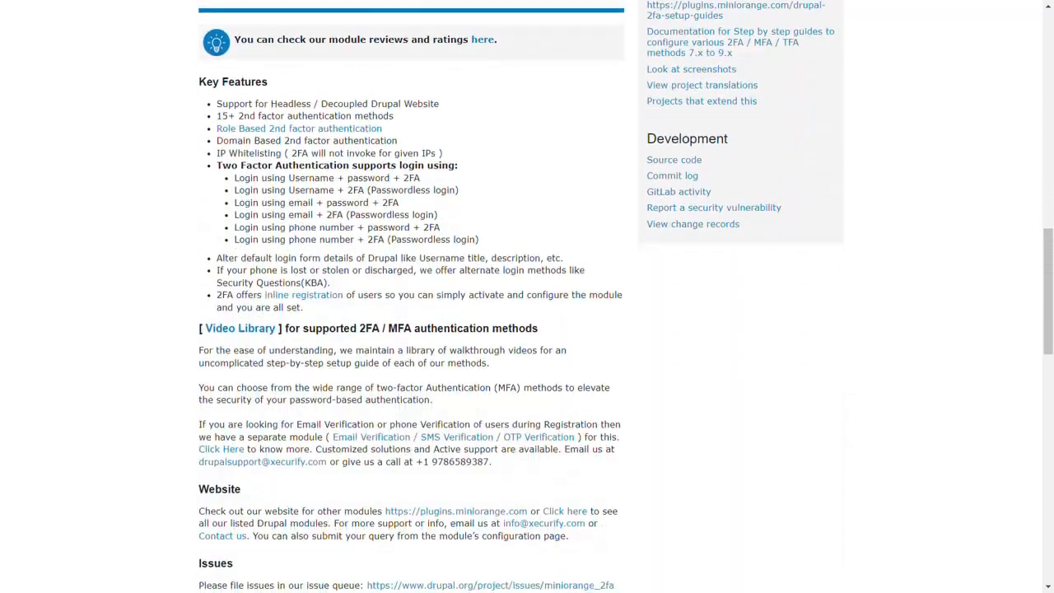
{"action": "scroll", "scroll_direction": "down", "scroll_amount": 3}
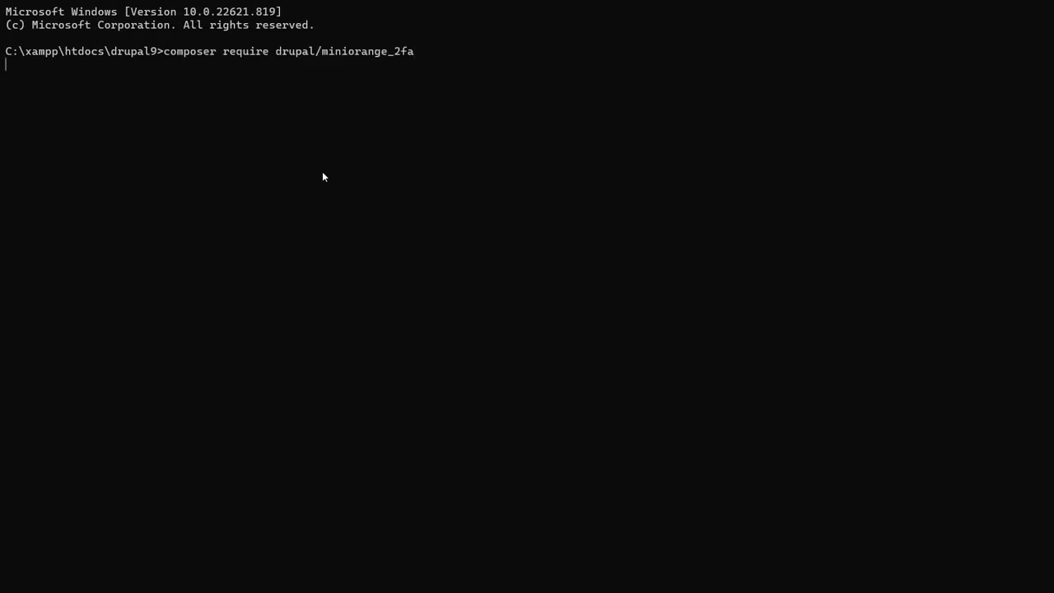
{"action": "key", "text": "enter"}
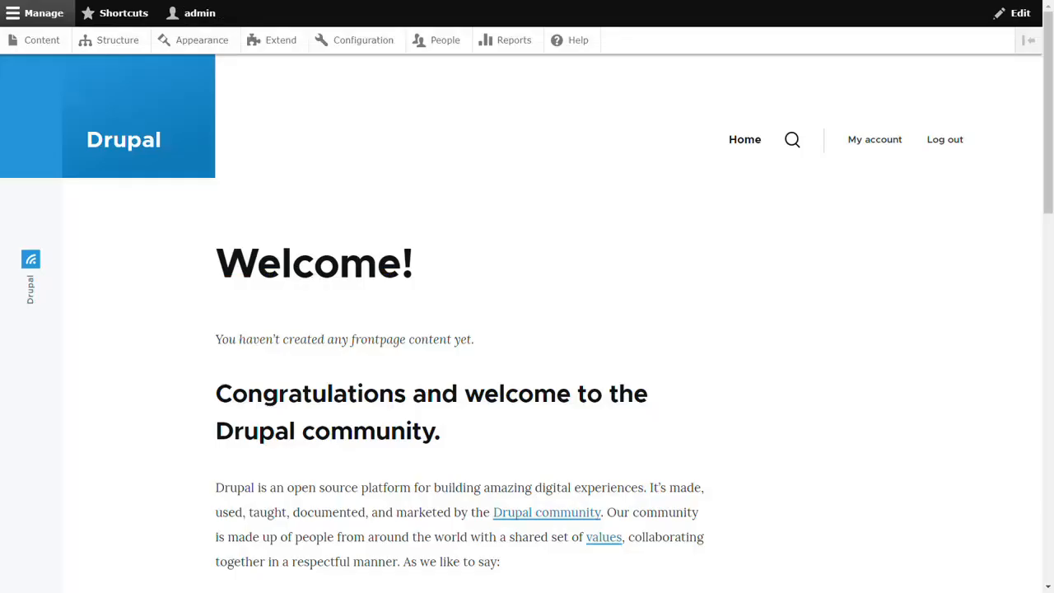
{"action": "mouse_move", "coordinate": [280, 39]}
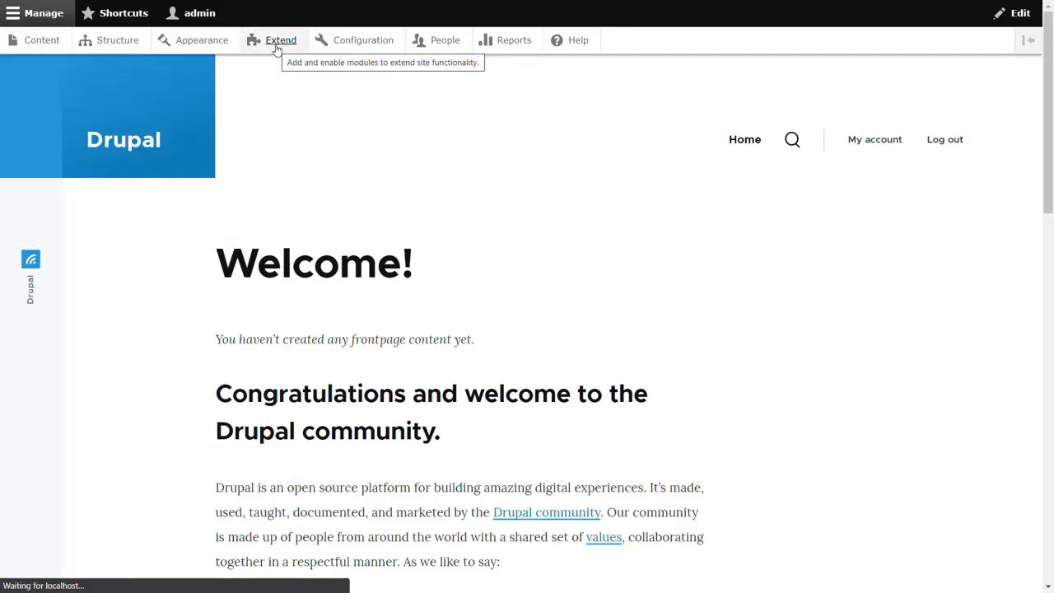
On Extend, filter for 'miniorange second factor authentication', tick the module and install it.
{"action": "left_click", "coordinate": [280, 40]}
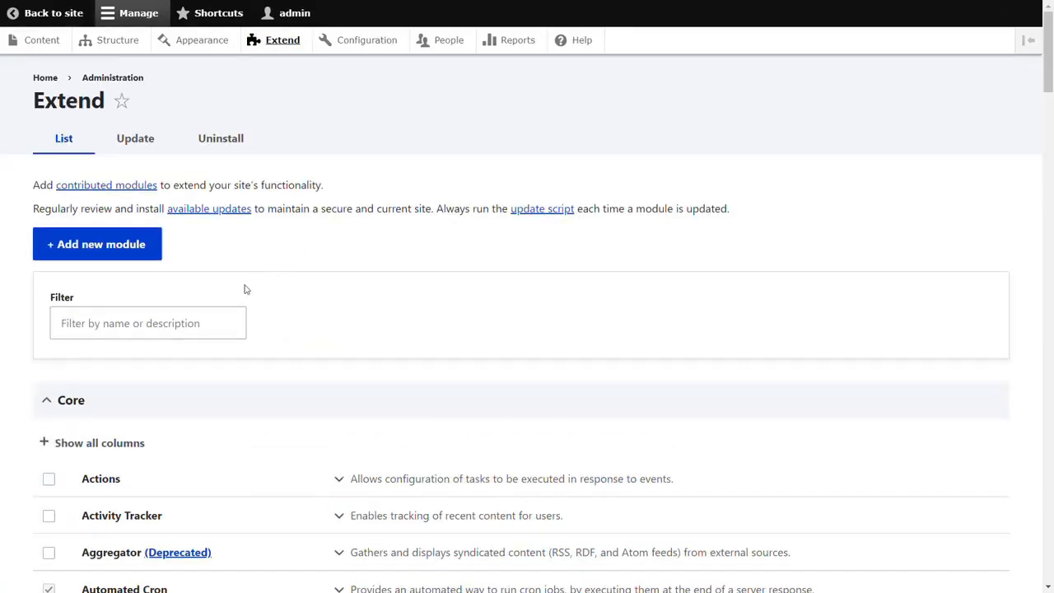
{"action": "type", "text": "miniorange"}
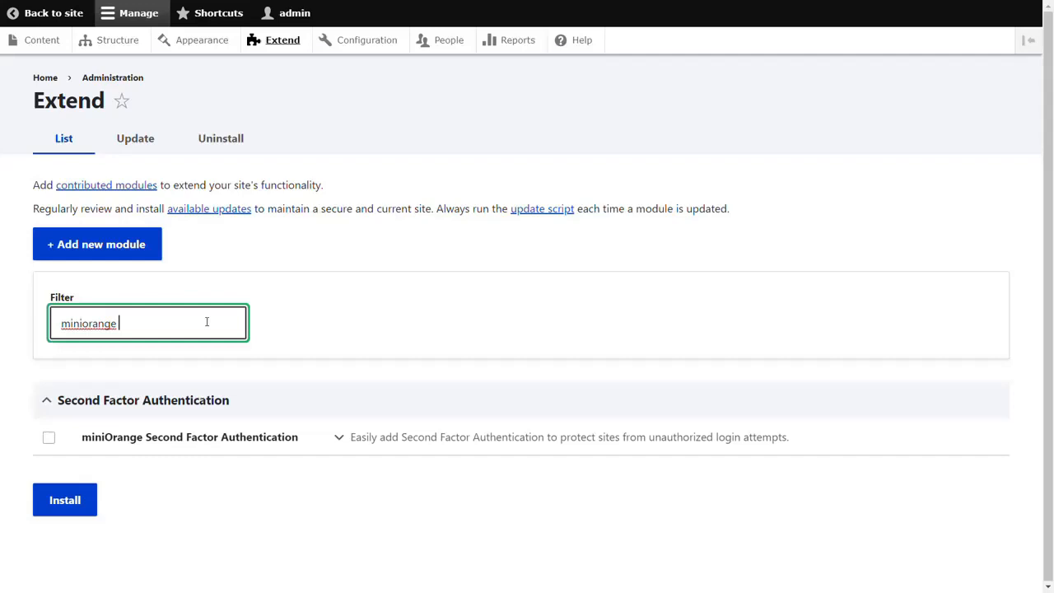
{"action": "type", "text": "second factor authen"}
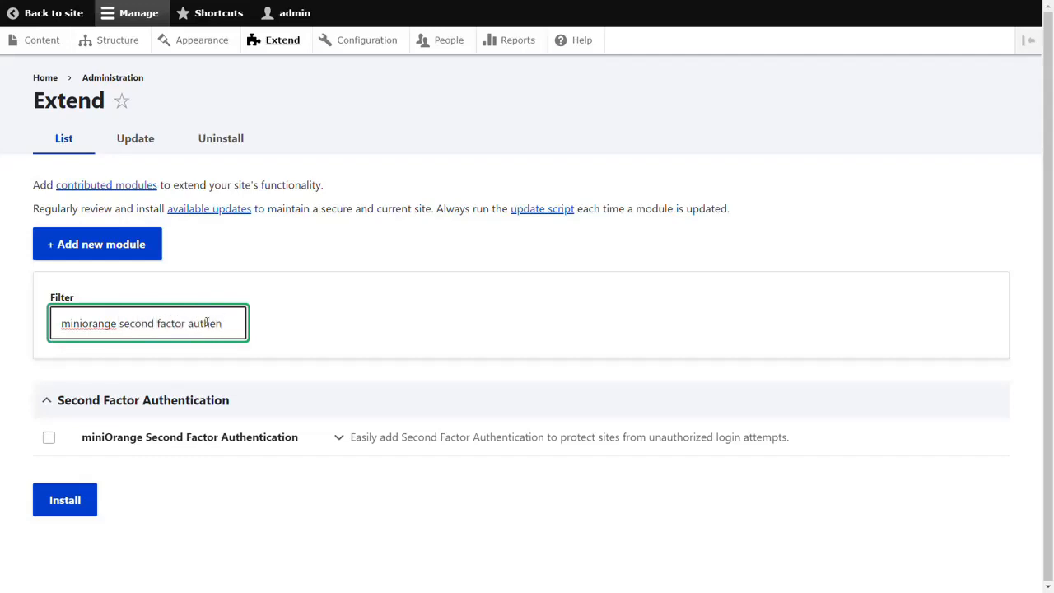
{"action": "type", "text": "authentication"}
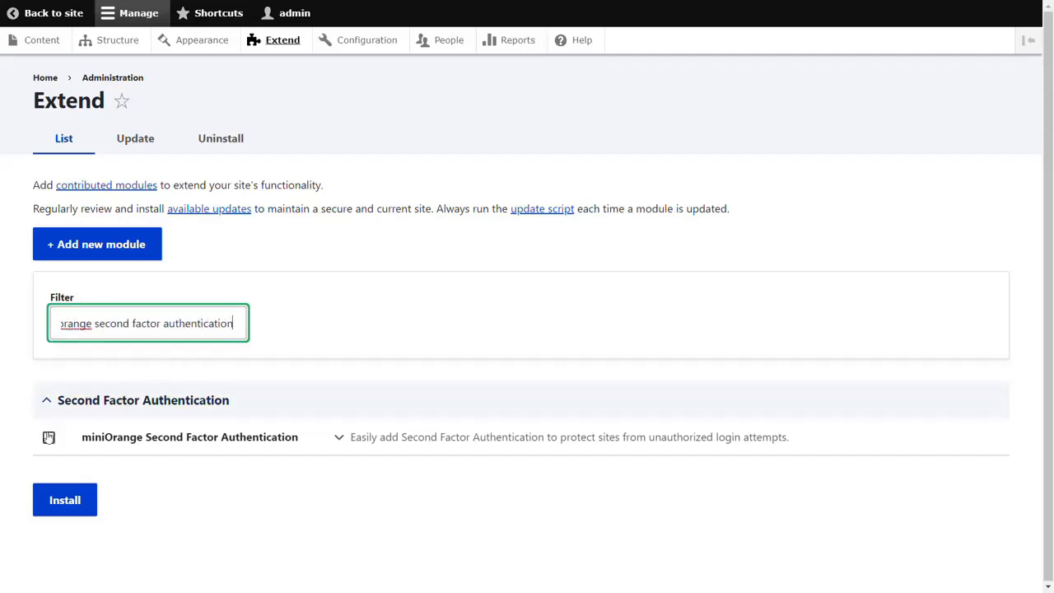
{"action": "left_click", "coordinate": [48, 438]}
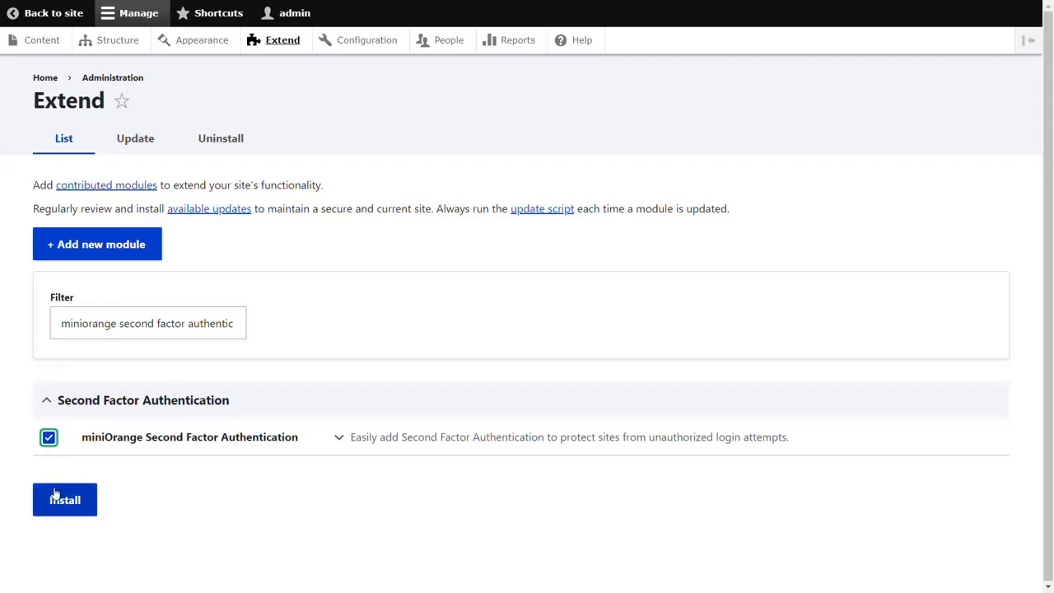
{"action": "left_click", "coordinate": [65, 499]}
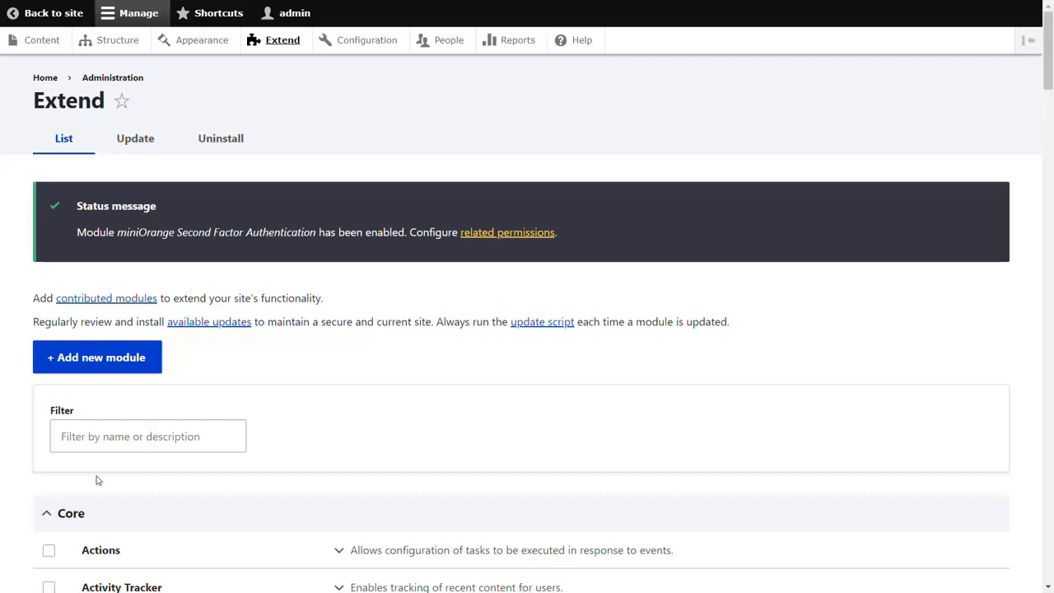
{"action": "mouse_move", "coordinate": [366, 66]}
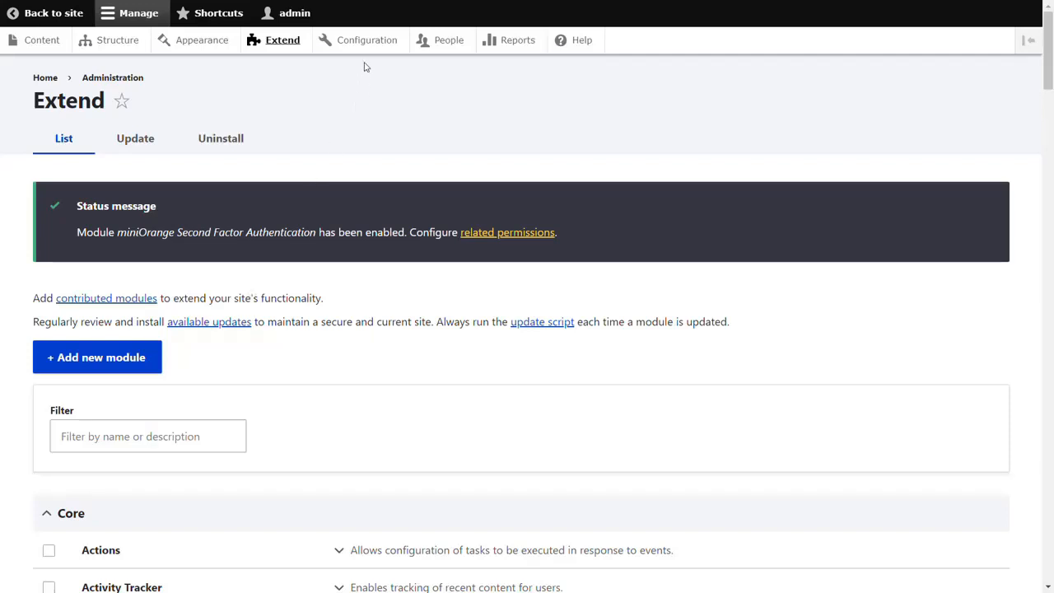
{"action": "mouse_move", "coordinate": [365, 39]}
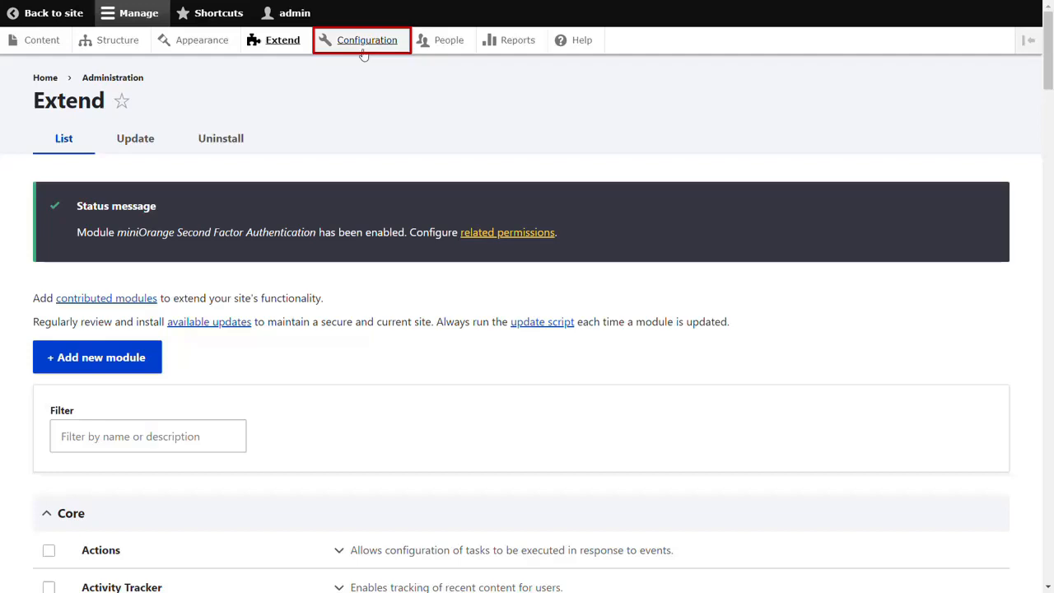
From Configuration, go to the miniOrange Second Factor Authentication settings.
{"action": "left_click", "coordinate": [367, 39]}
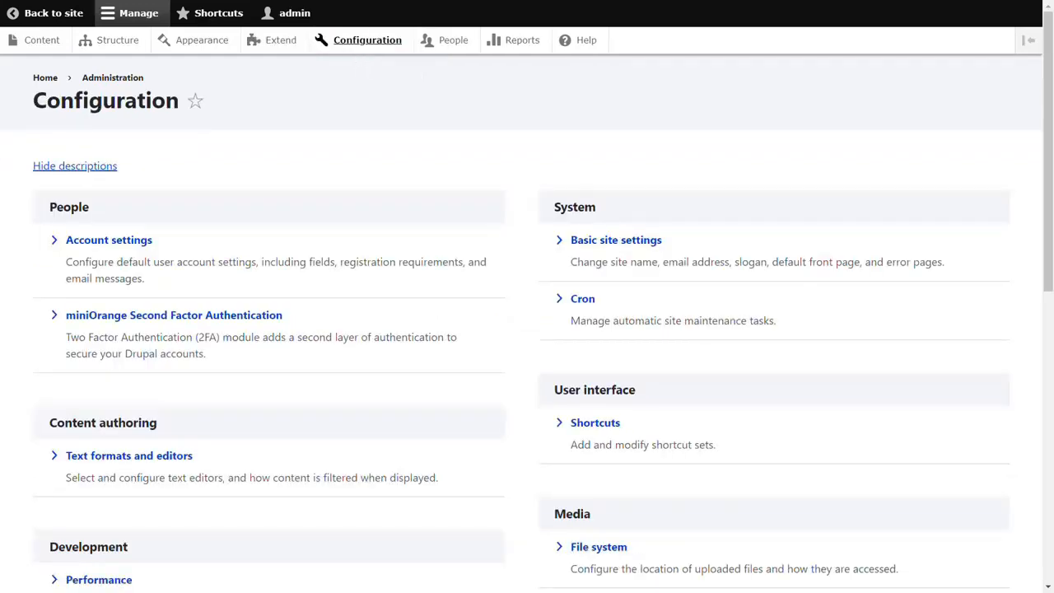
{"action": "mouse_move", "coordinate": [277, 315]}
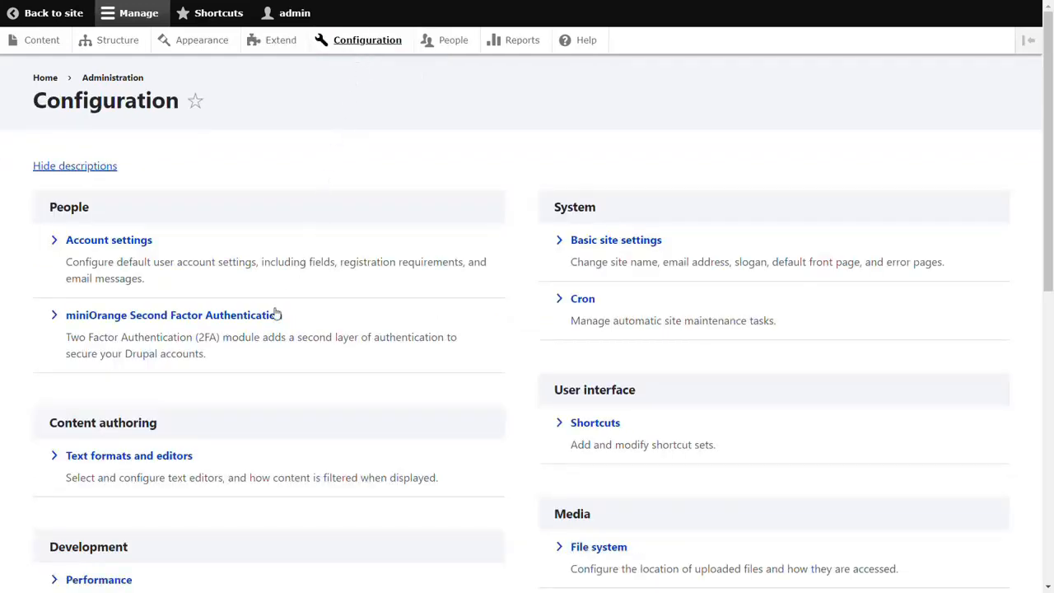
{"action": "left_click", "coordinate": [168, 315]}
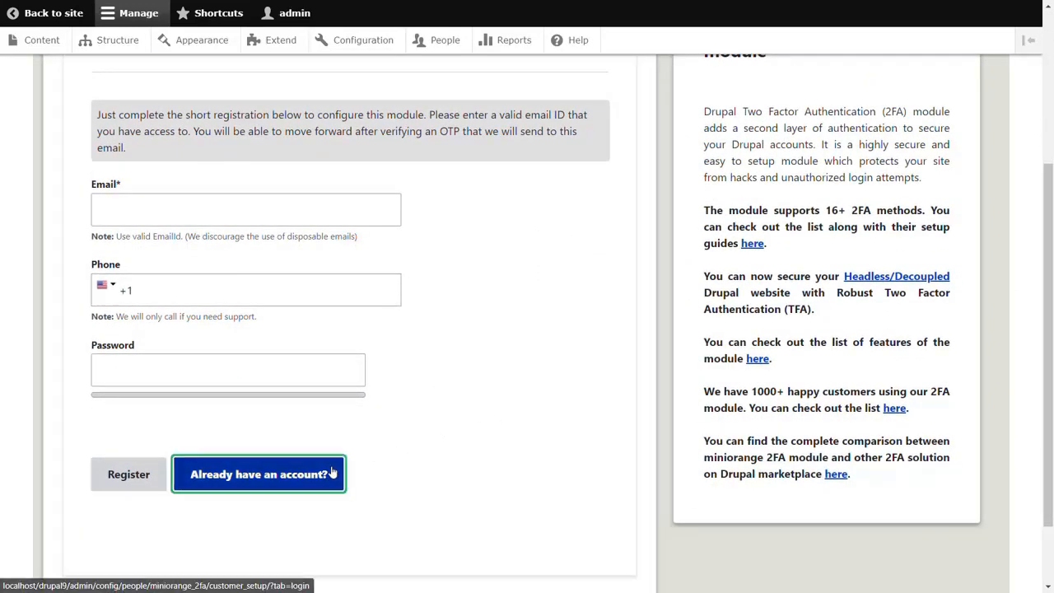
Log in with the existing miniOrange account email and password (DEMO plan).
{"action": "left_click", "coordinate": [258, 474]}
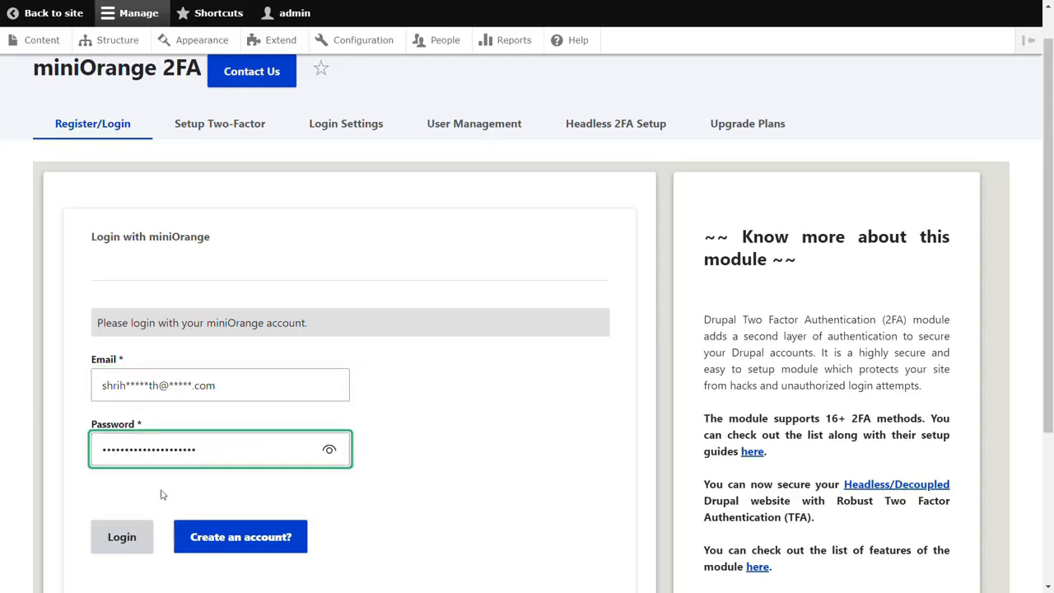
{"action": "left_click", "coordinate": [122, 537]}
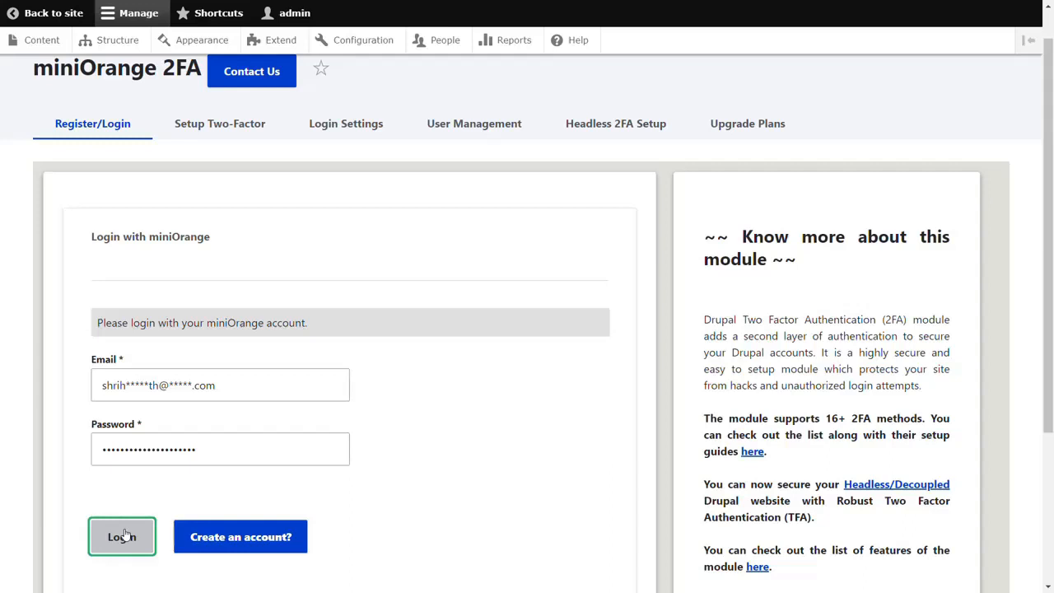
{"action": "left_click", "coordinate": [122, 537]}
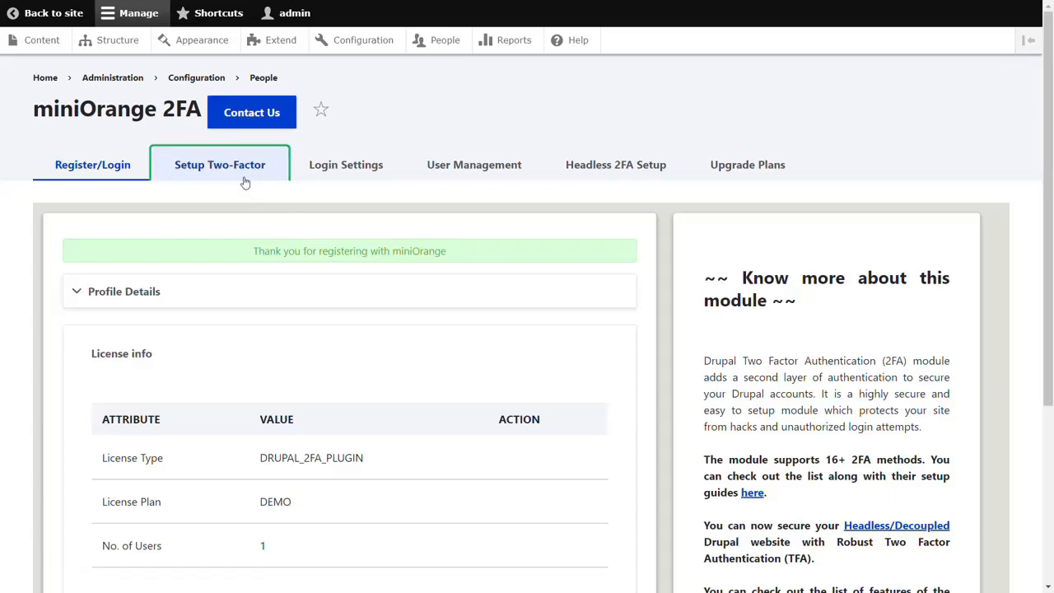
Under Setup Two-Factor, choose 2FAS Authenticator and request its configuration.
{"action": "left_click", "coordinate": [221, 165]}
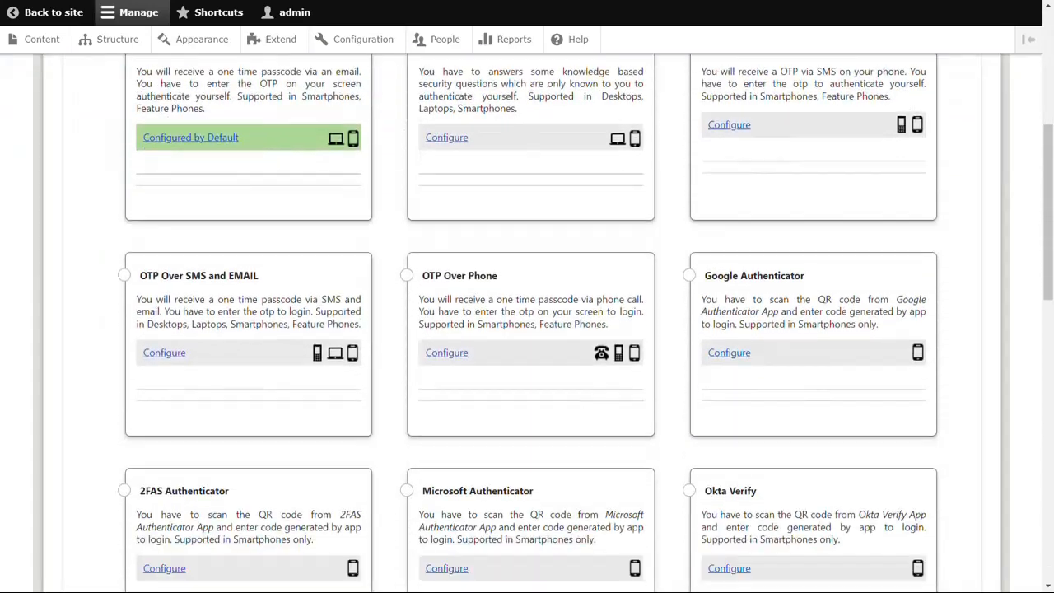
{"action": "scroll", "scroll_direction": "down", "scroll_amount": 3}
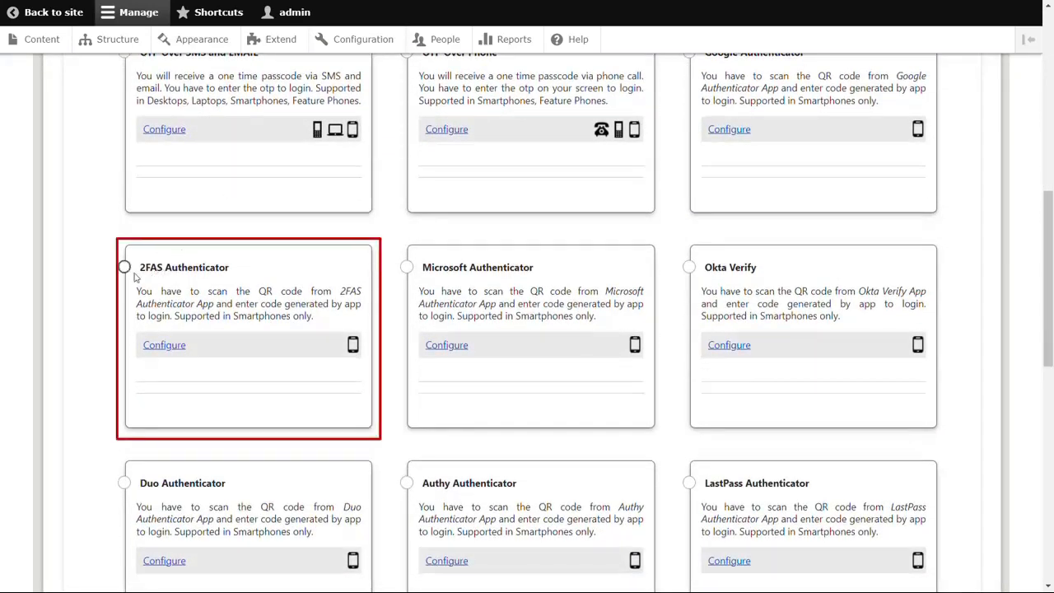
{"action": "left_click", "coordinate": [124, 267]}
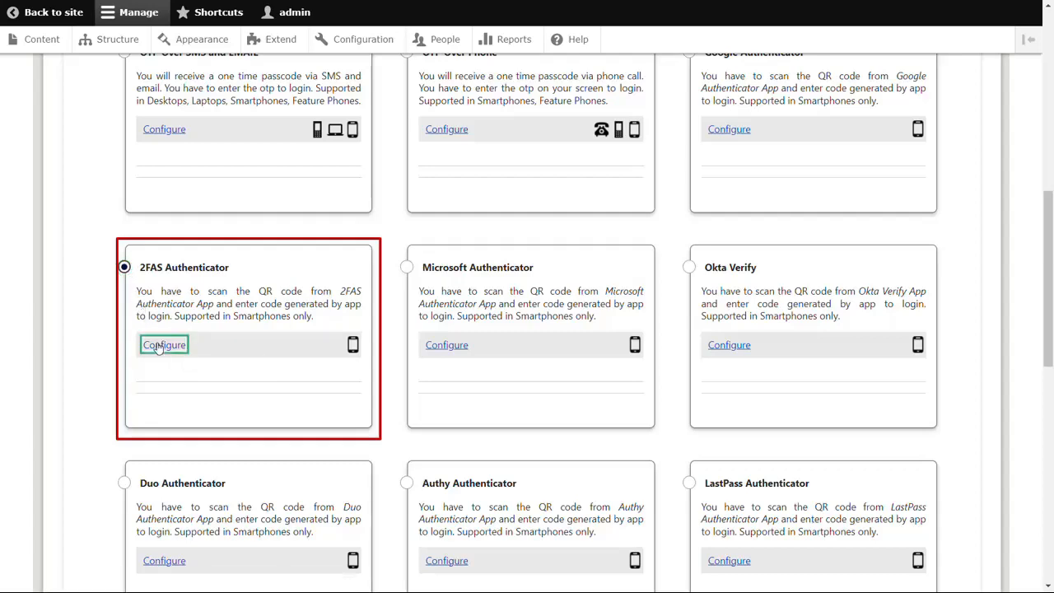
{"action": "left_click", "coordinate": [165, 344]}
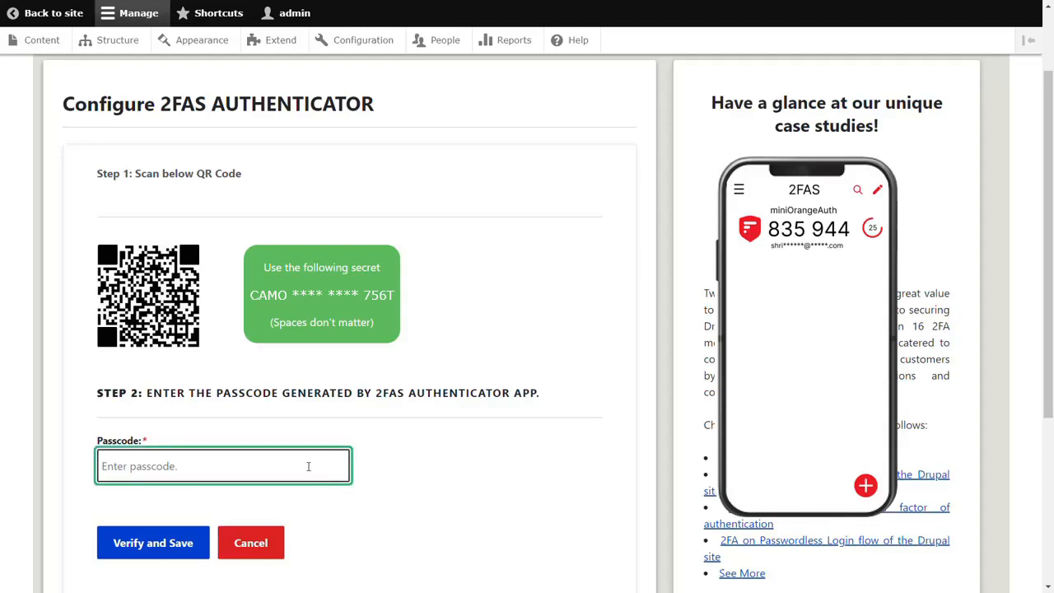
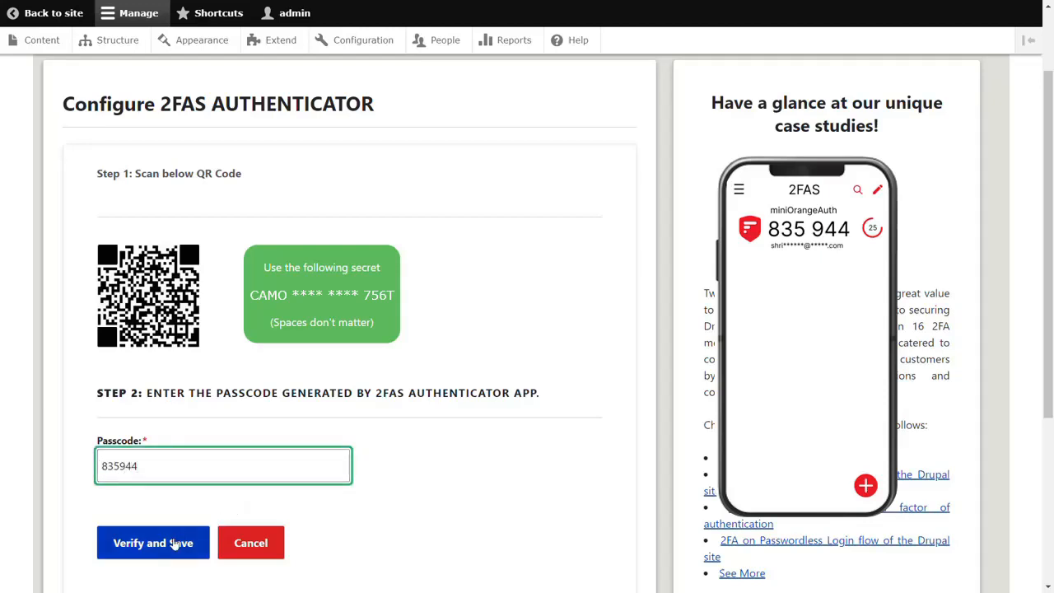
{"action": "left_click", "coordinate": [151, 544]}
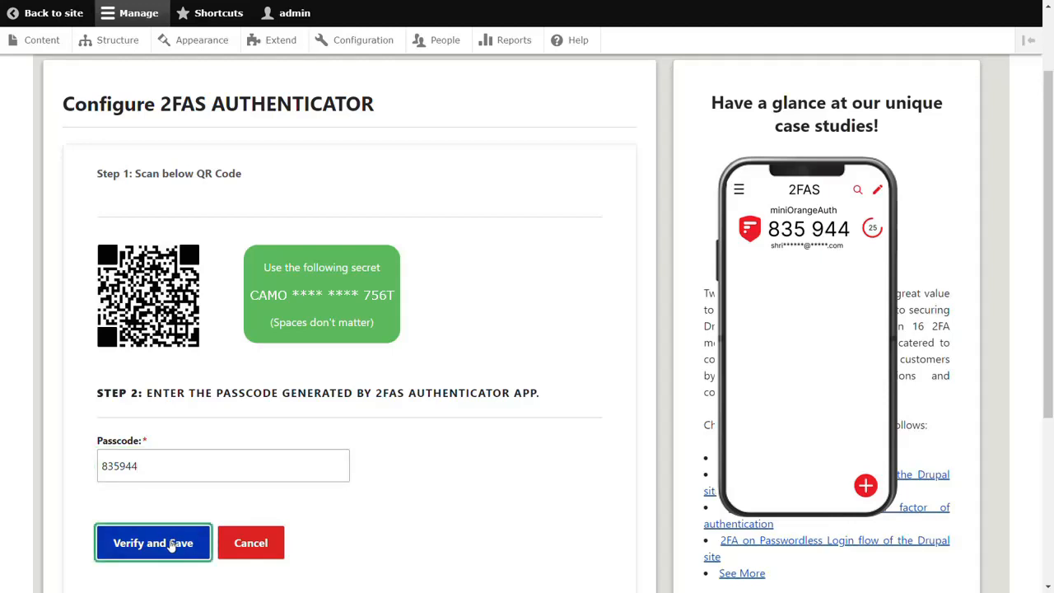
{"action": "left_click", "coordinate": [151, 543]}
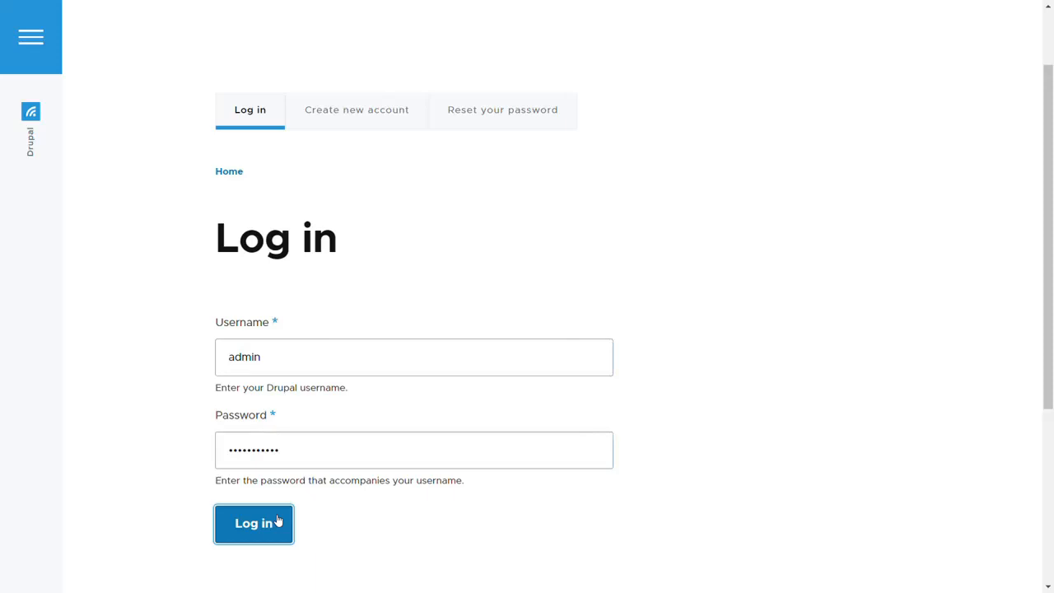
Submit the admin username and password on the Log in page.
{"action": "left_click", "coordinate": [253, 524]}
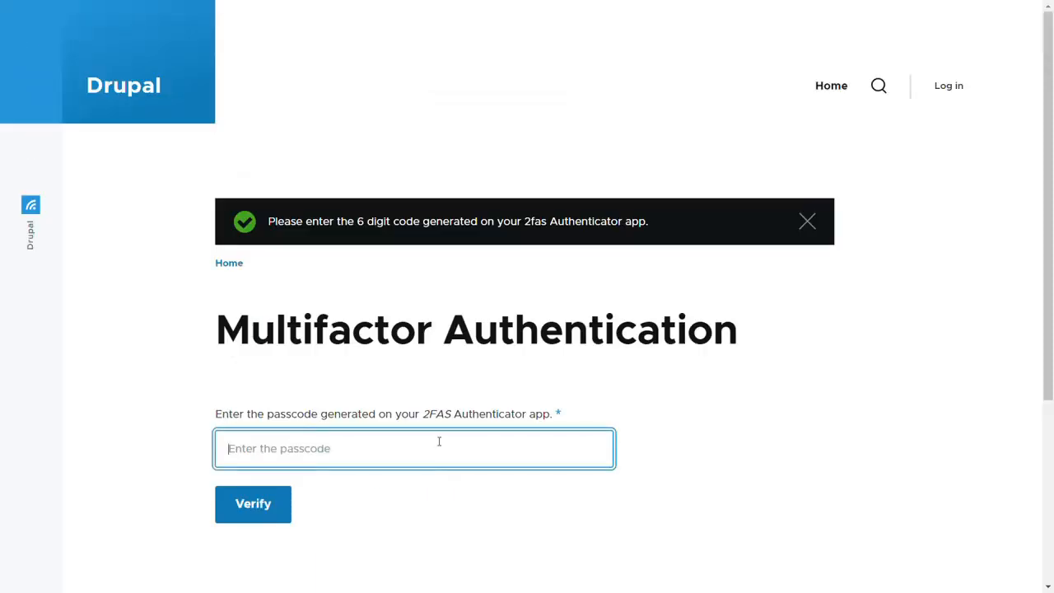
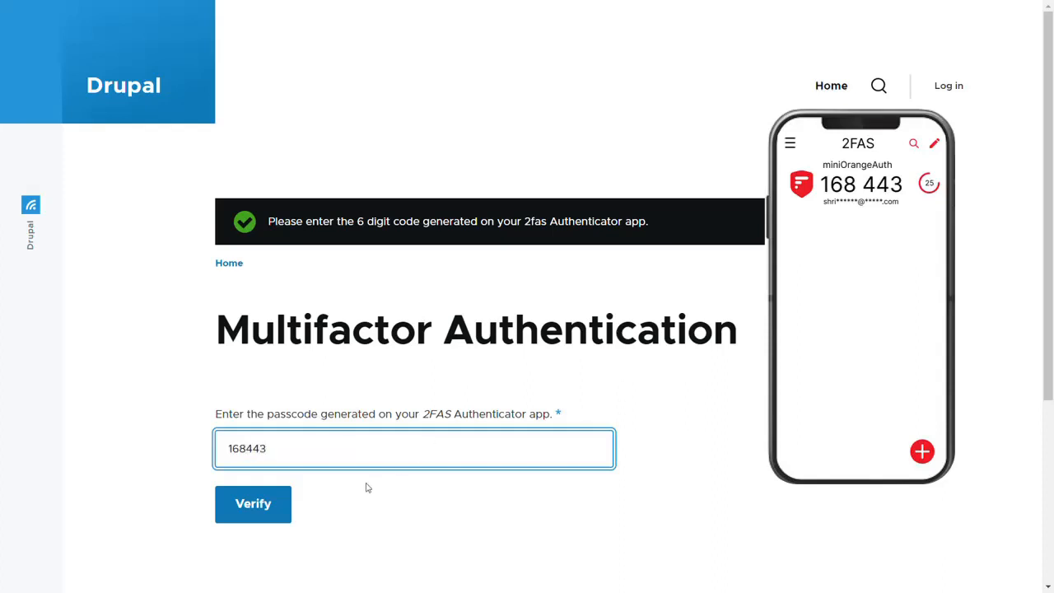
{"action": "left_click", "coordinate": [254, 504]}
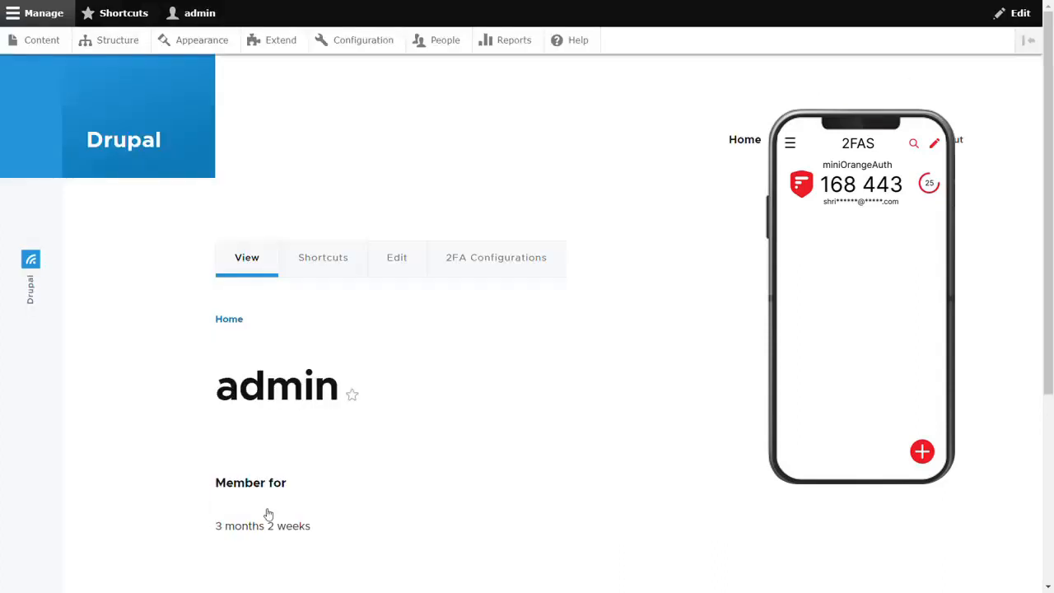